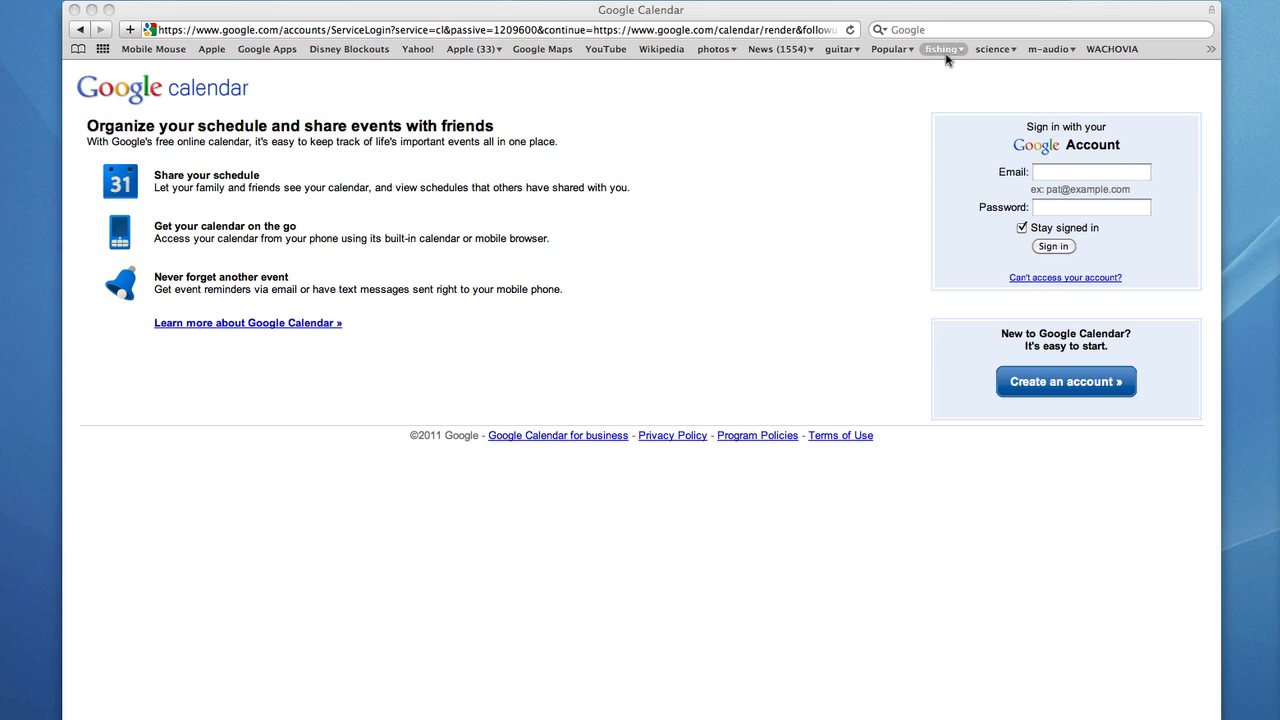
left_click(1090, 172)
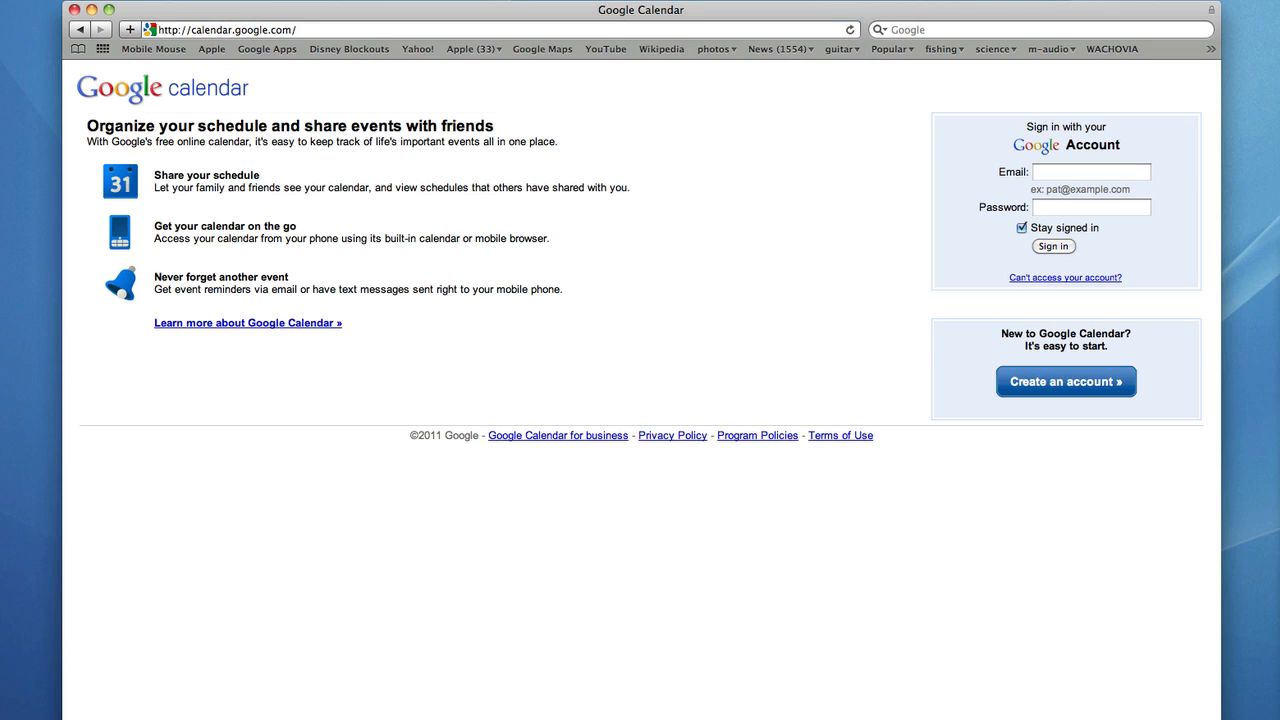
left_click(1090, 172)
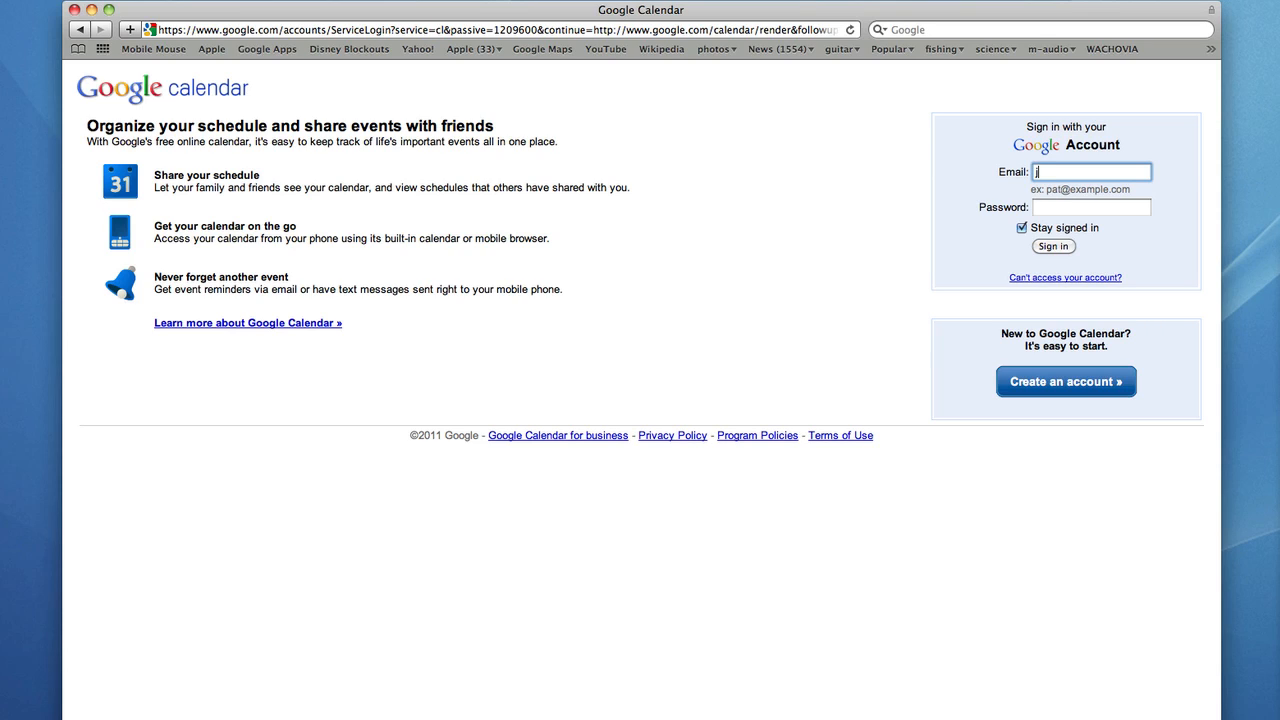
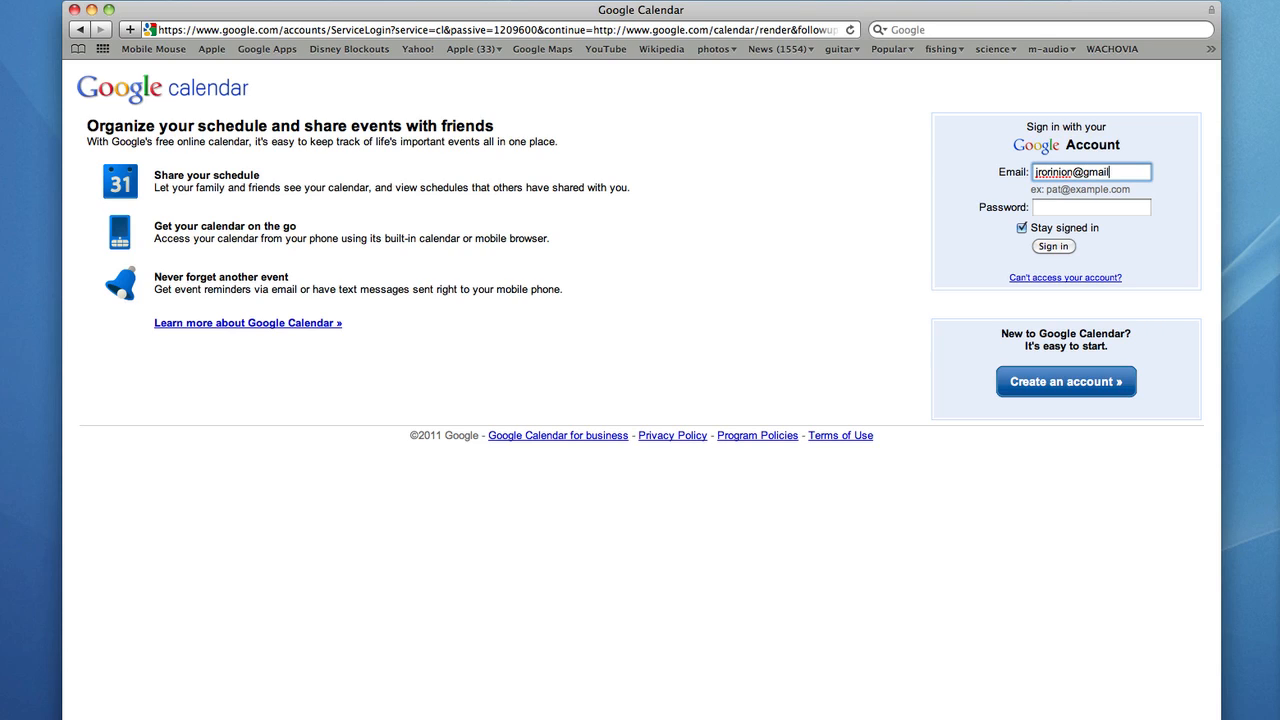
type("•••••")
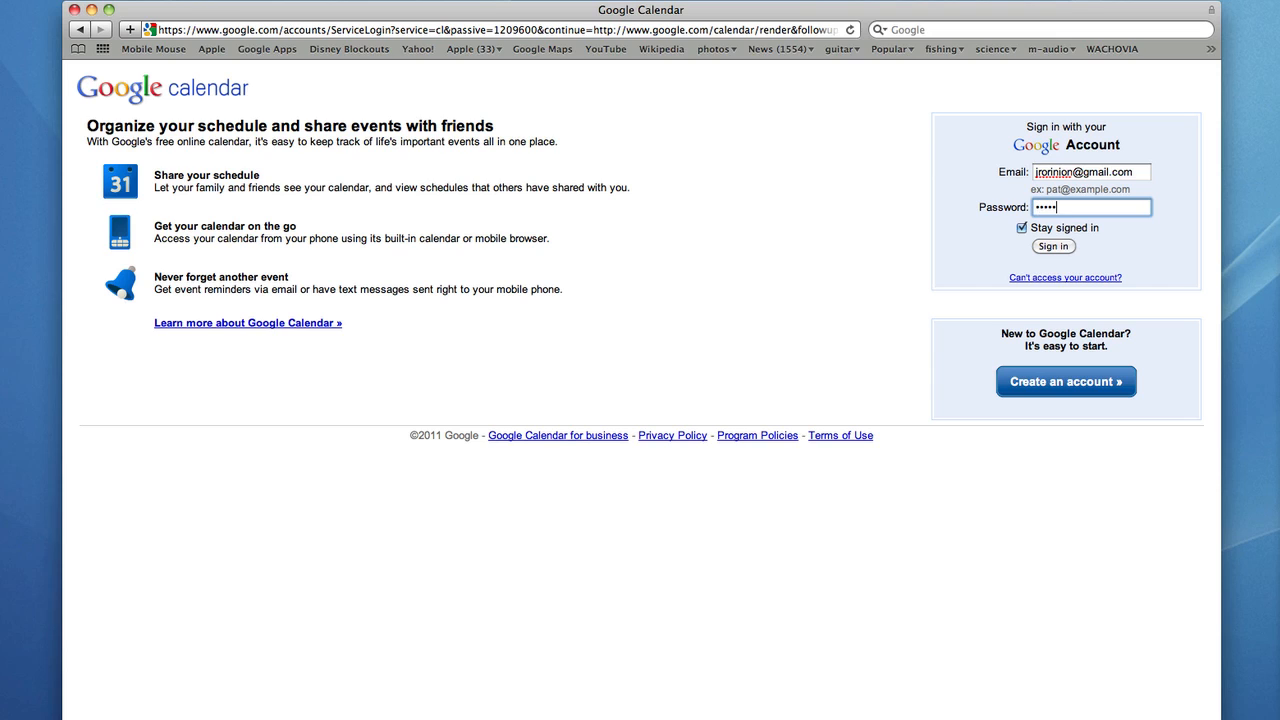
left_click(1052, 246)
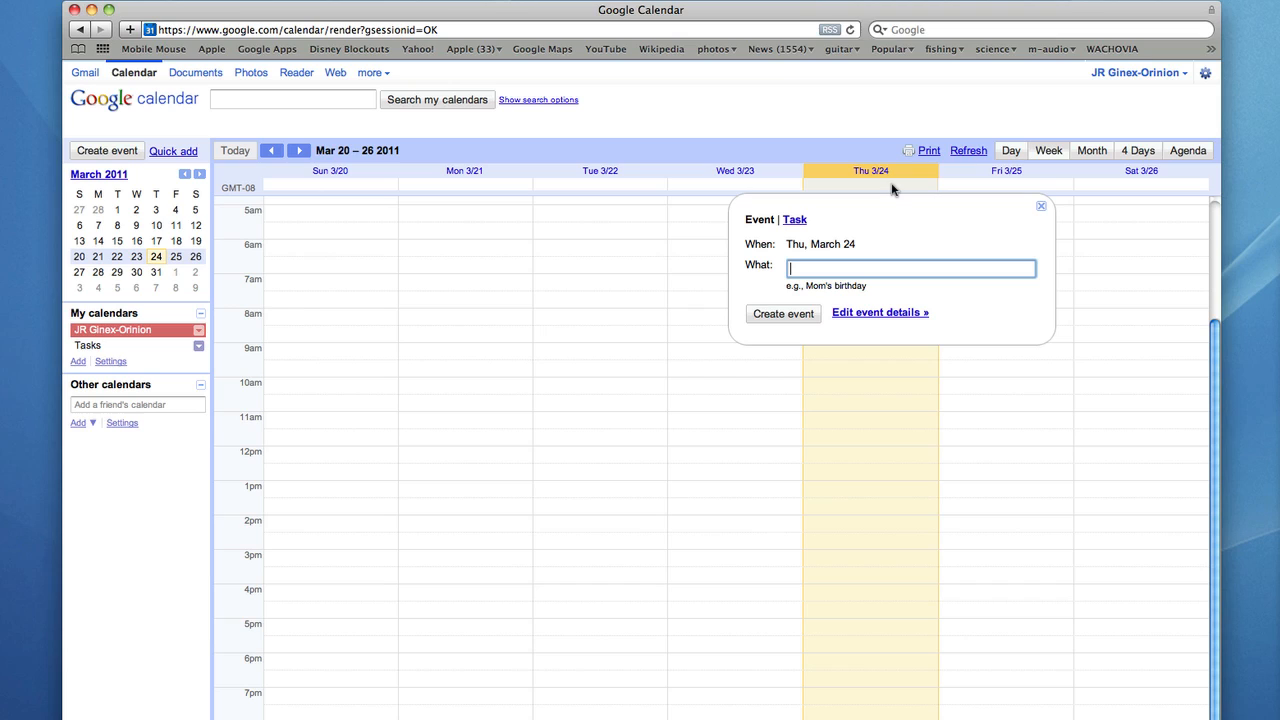
Step: Create an all-day event named 'Agenda' on Thursday, March 24
type("Agenda")
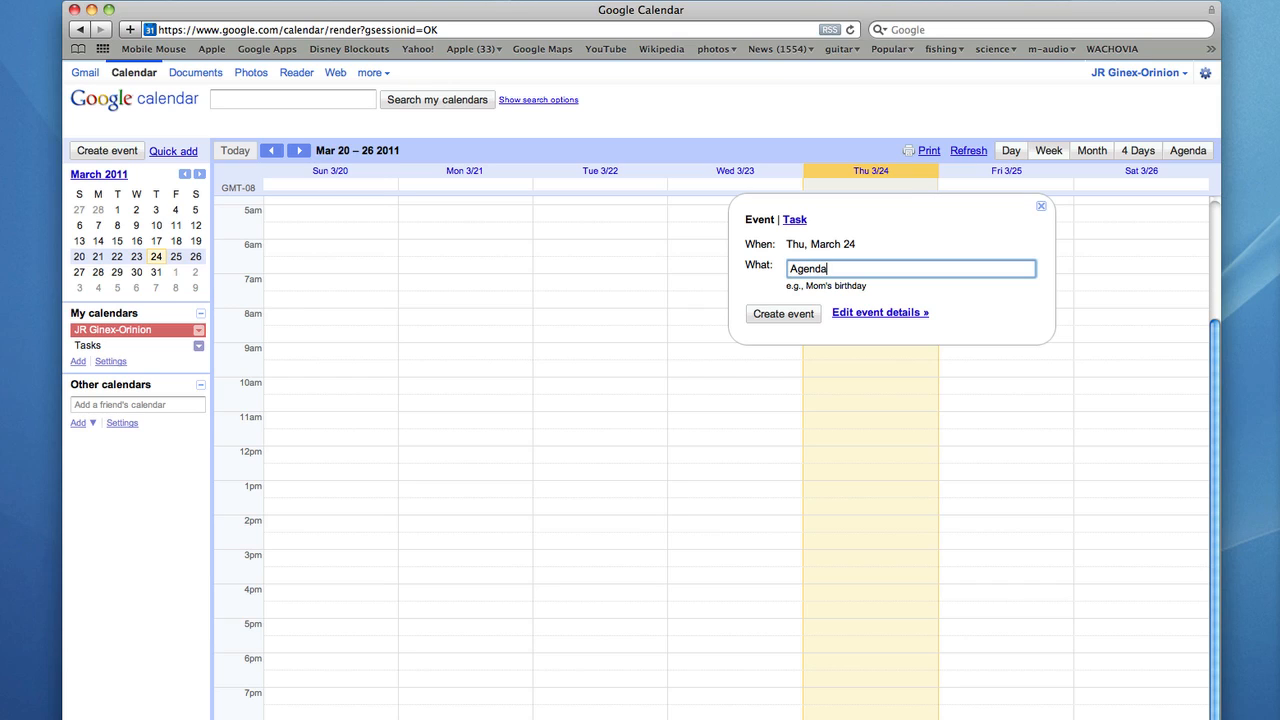
mouse_move(784, 312)
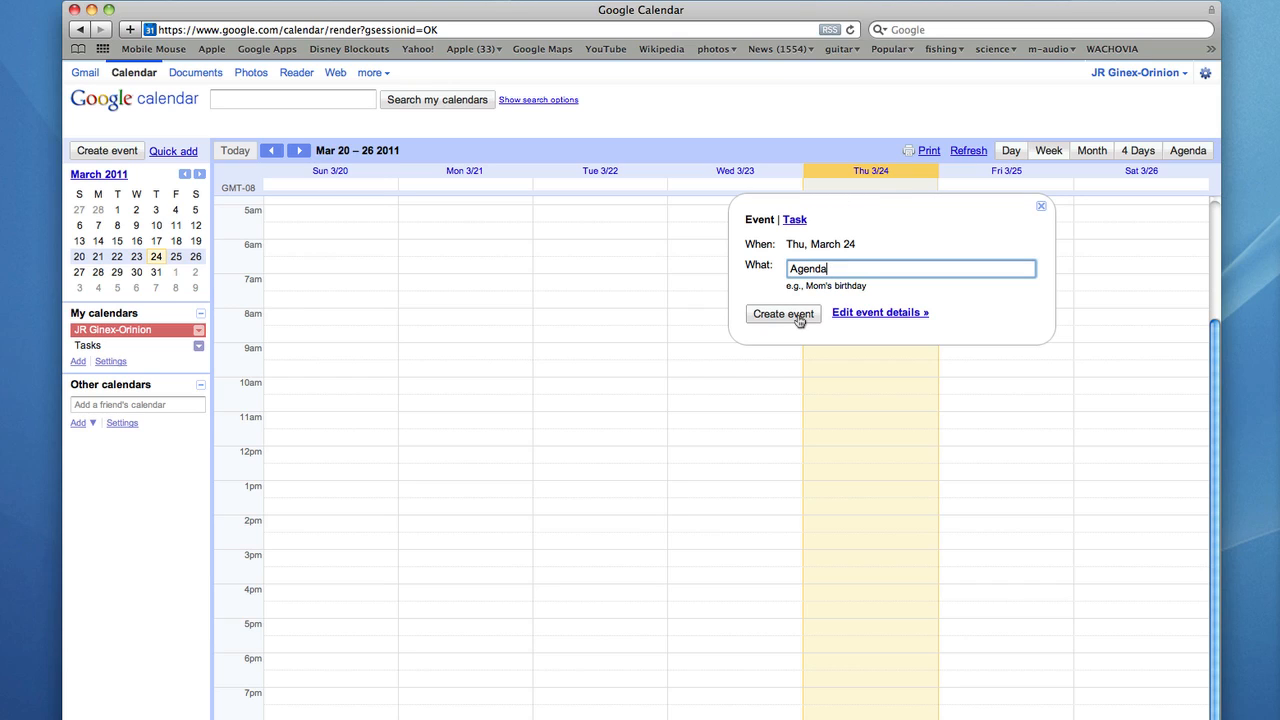
left_click(784, 312)
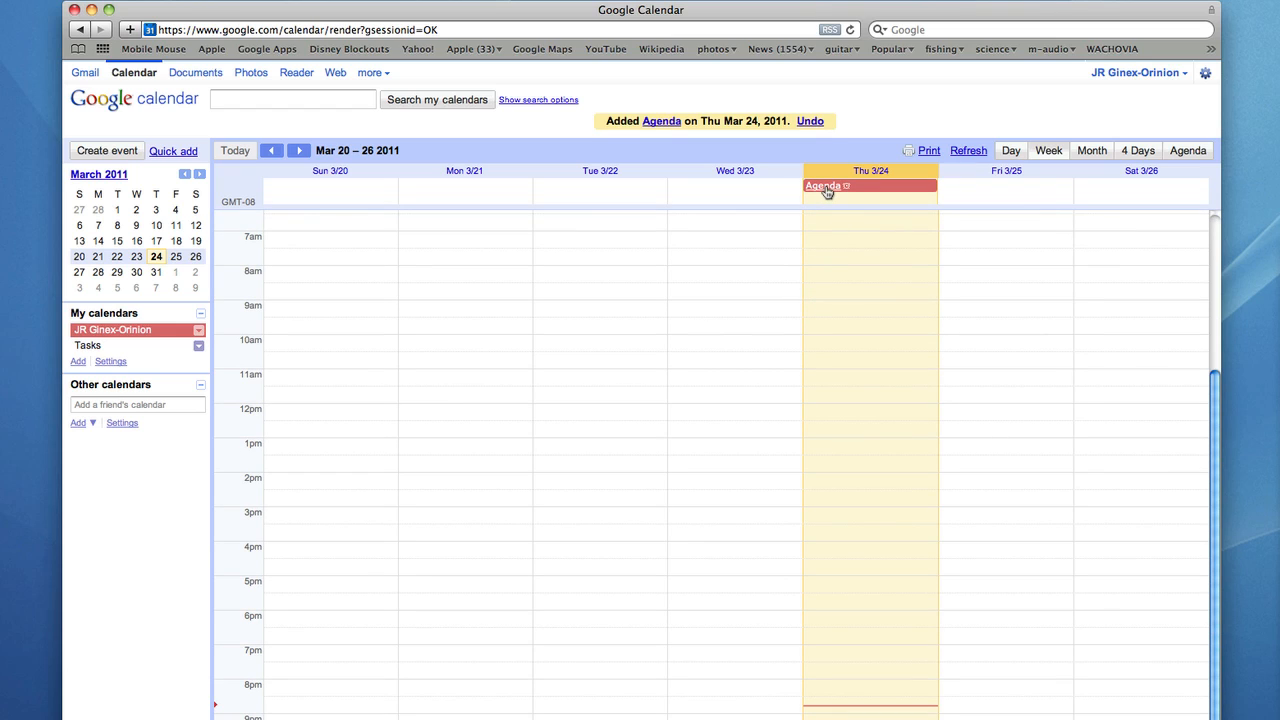
Step: In the Agenda event's full details, enter the description 'equilibrium calculations'
left_click(824, 186)
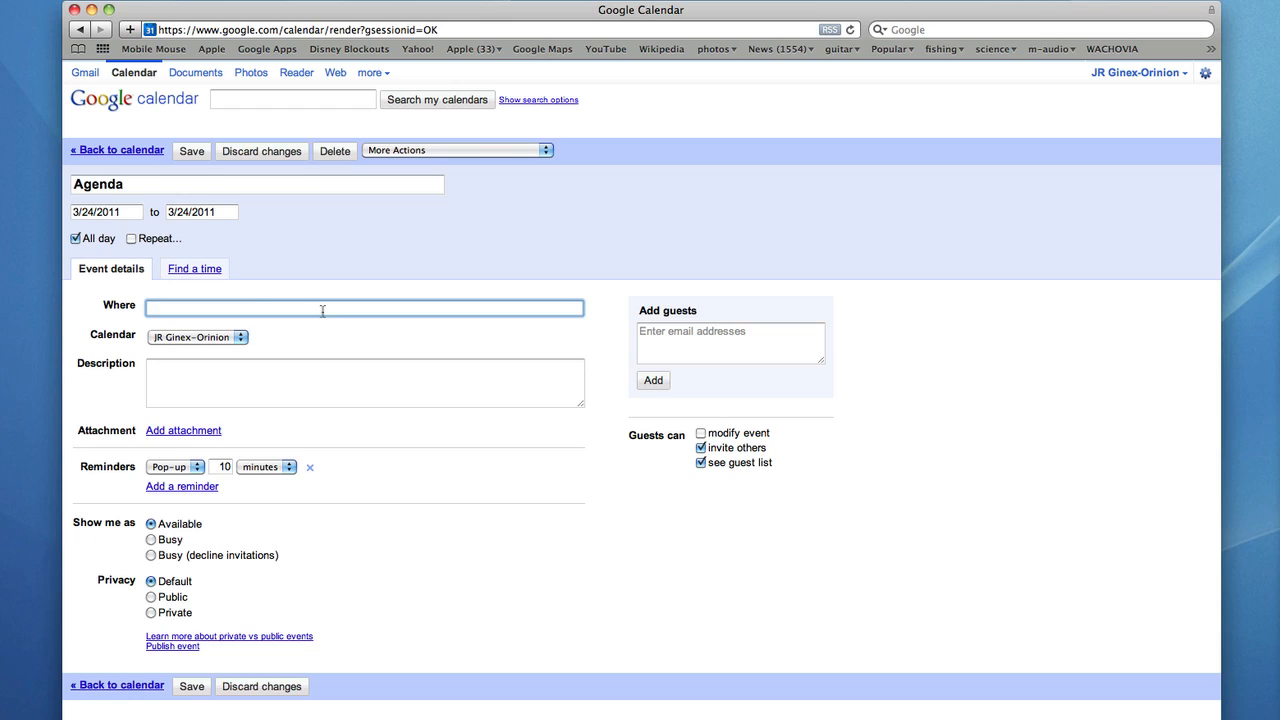
mouse_move(210, 348)
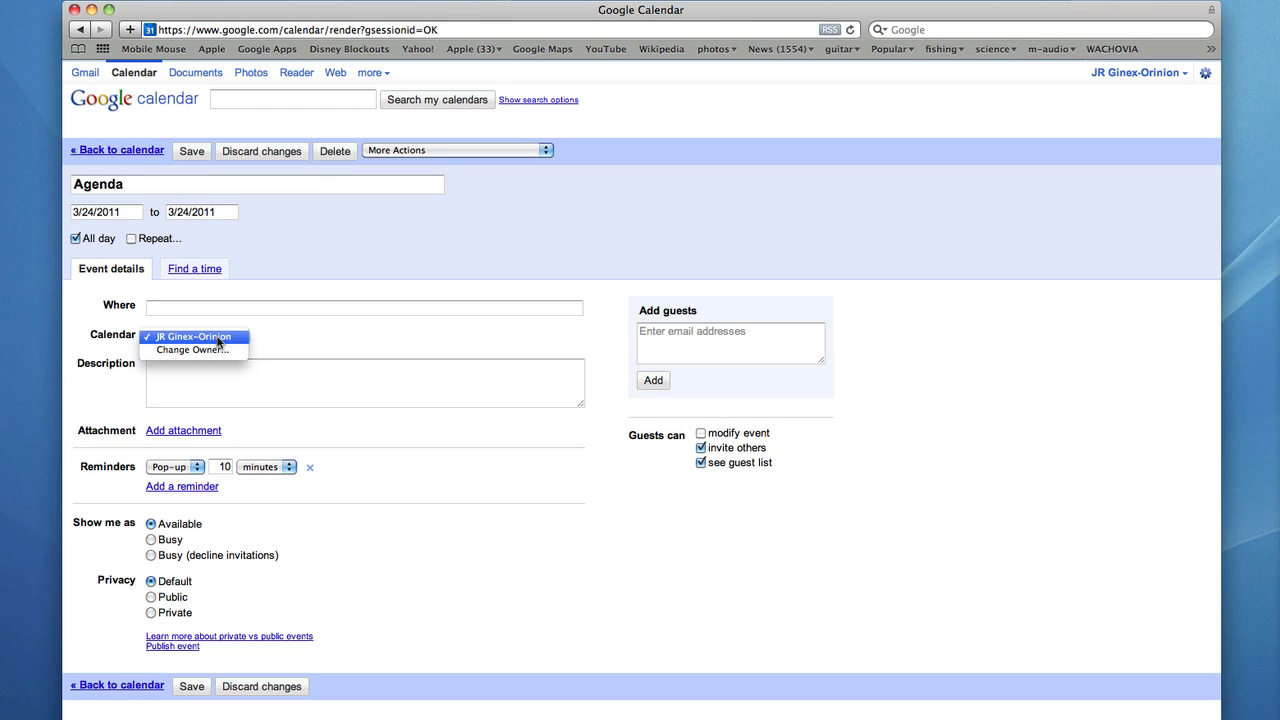
mouse_move(220, 348)
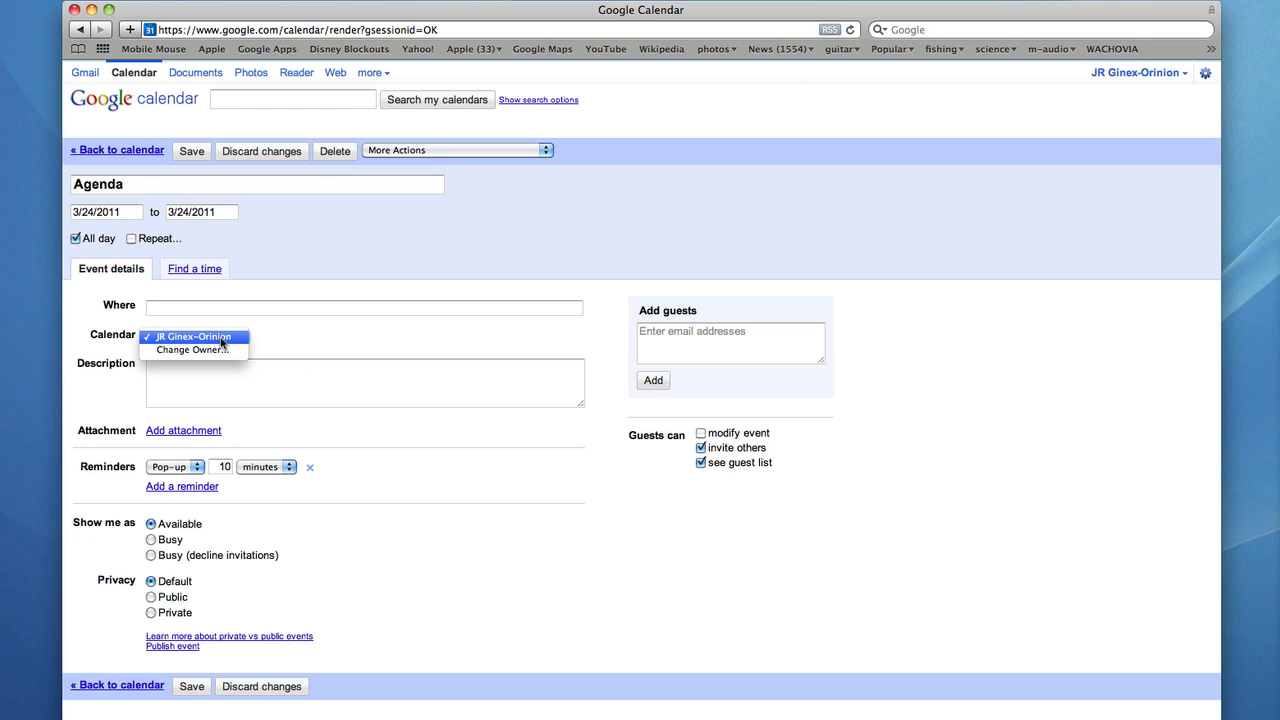
left_click(196, 336)
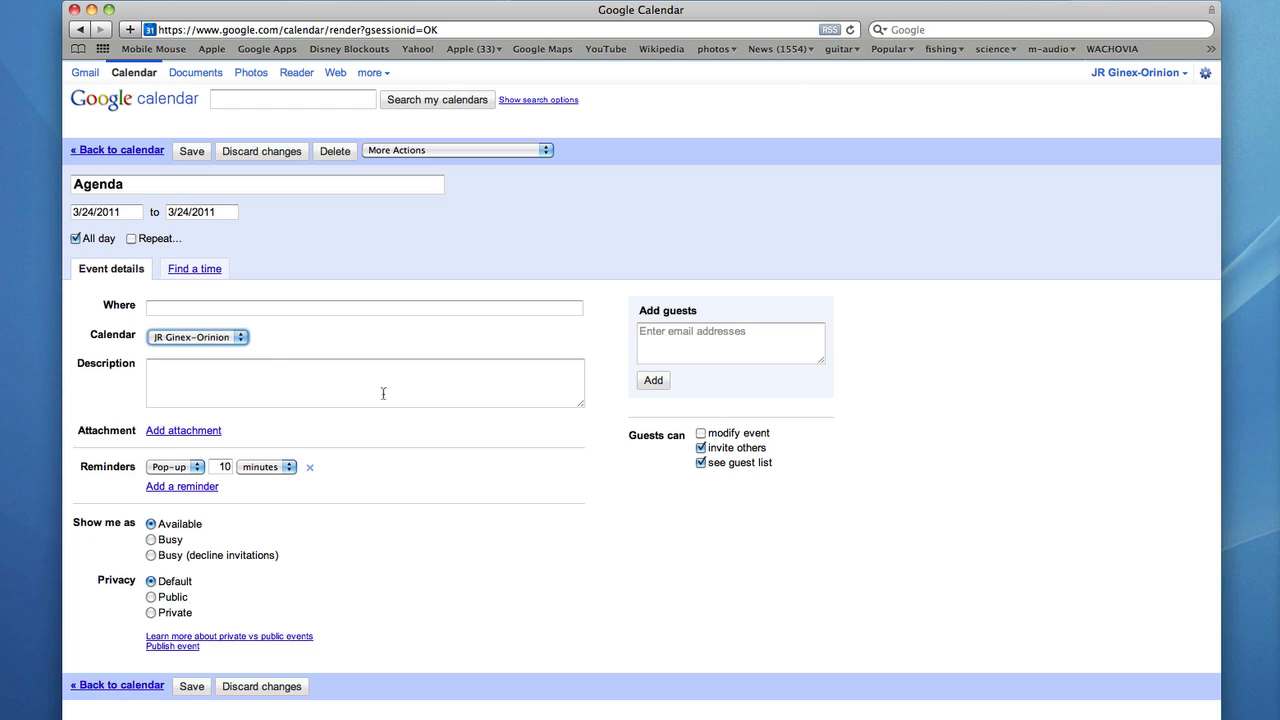
left_click(364, 384)
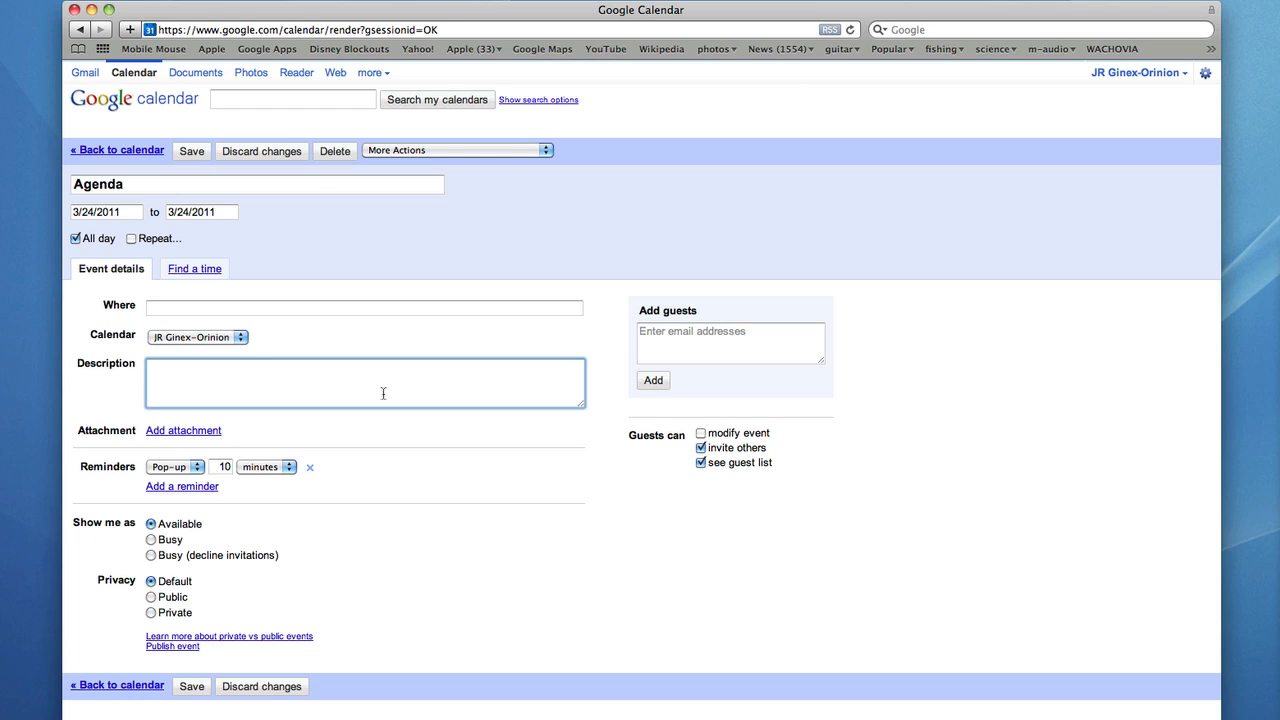
type("equilib")
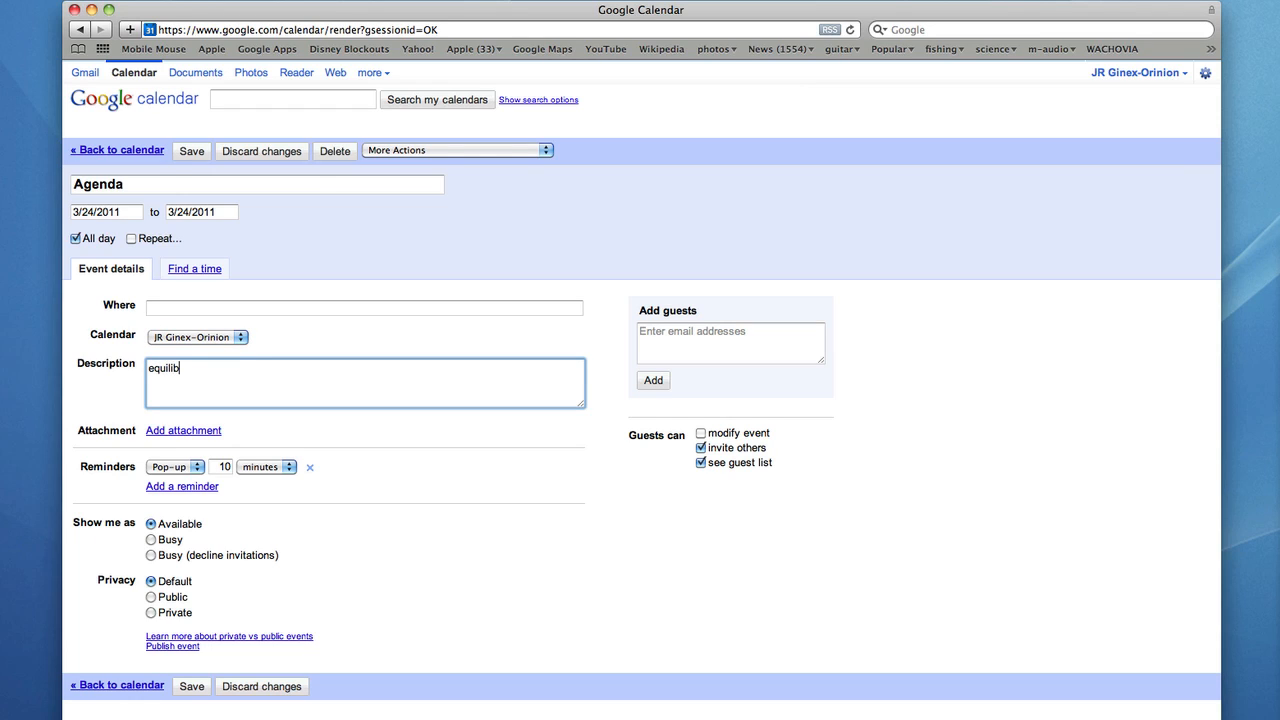
type("rium calculat")
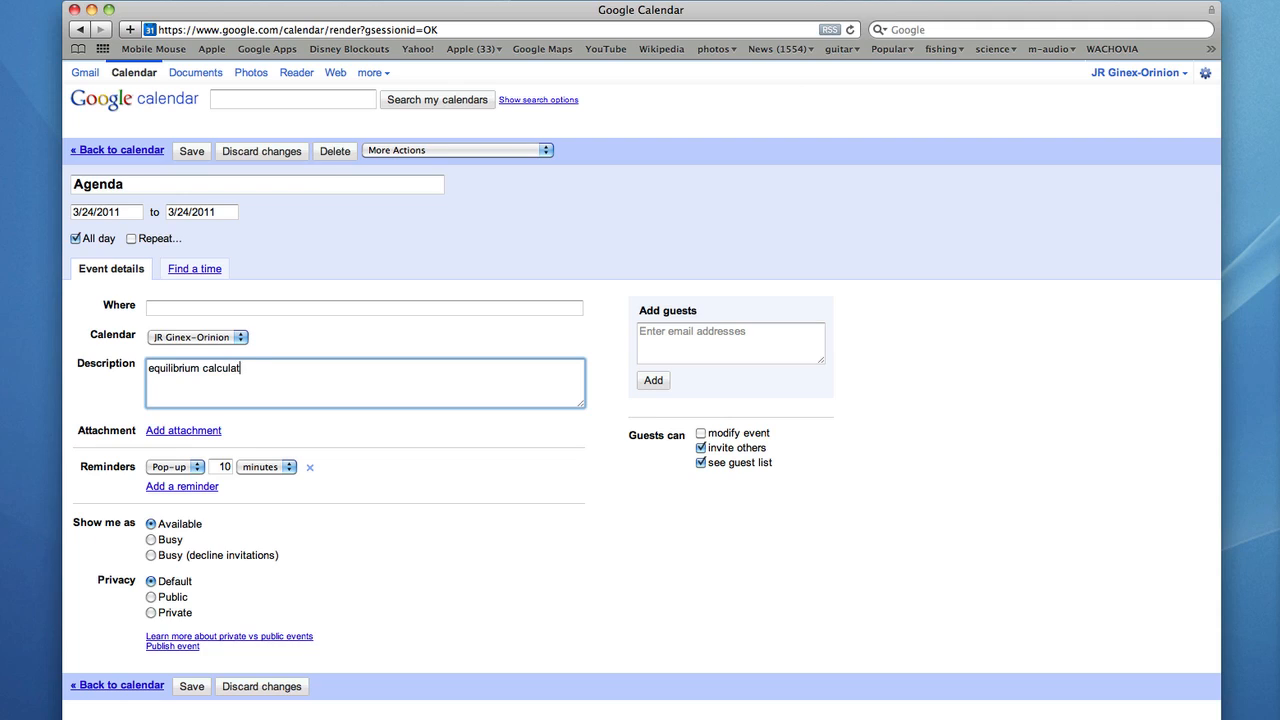
type("ions")
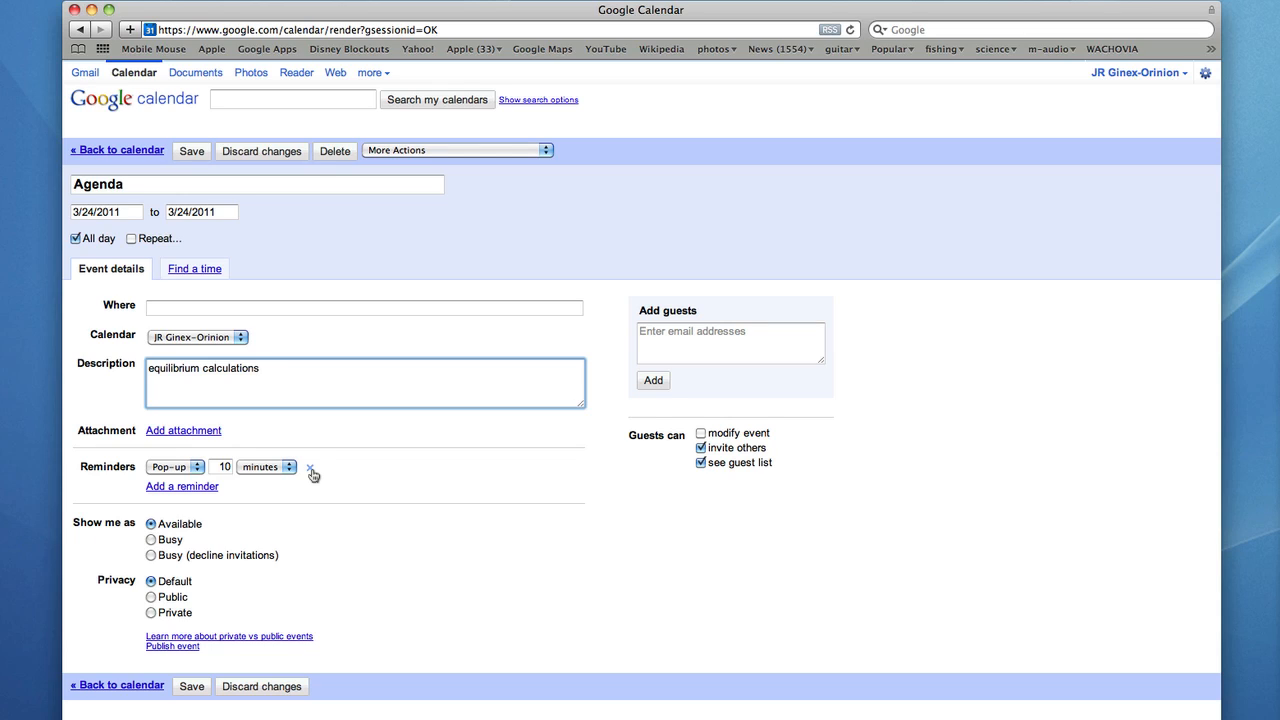
Step: Remove the pop-up reminder so the event has no reminders
left_click(312, 468)
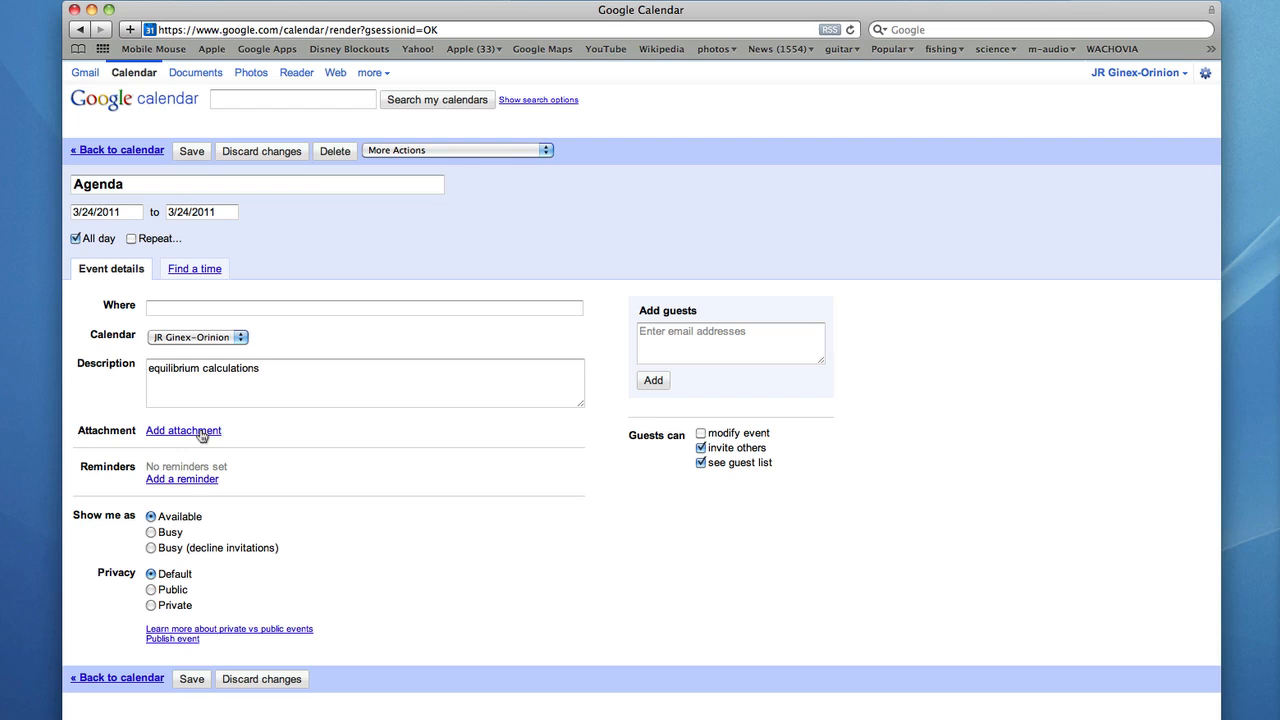
Step: Attach Google Presenation Script.rtf from Google Docs to the Agenda event
left_click(184, 430)
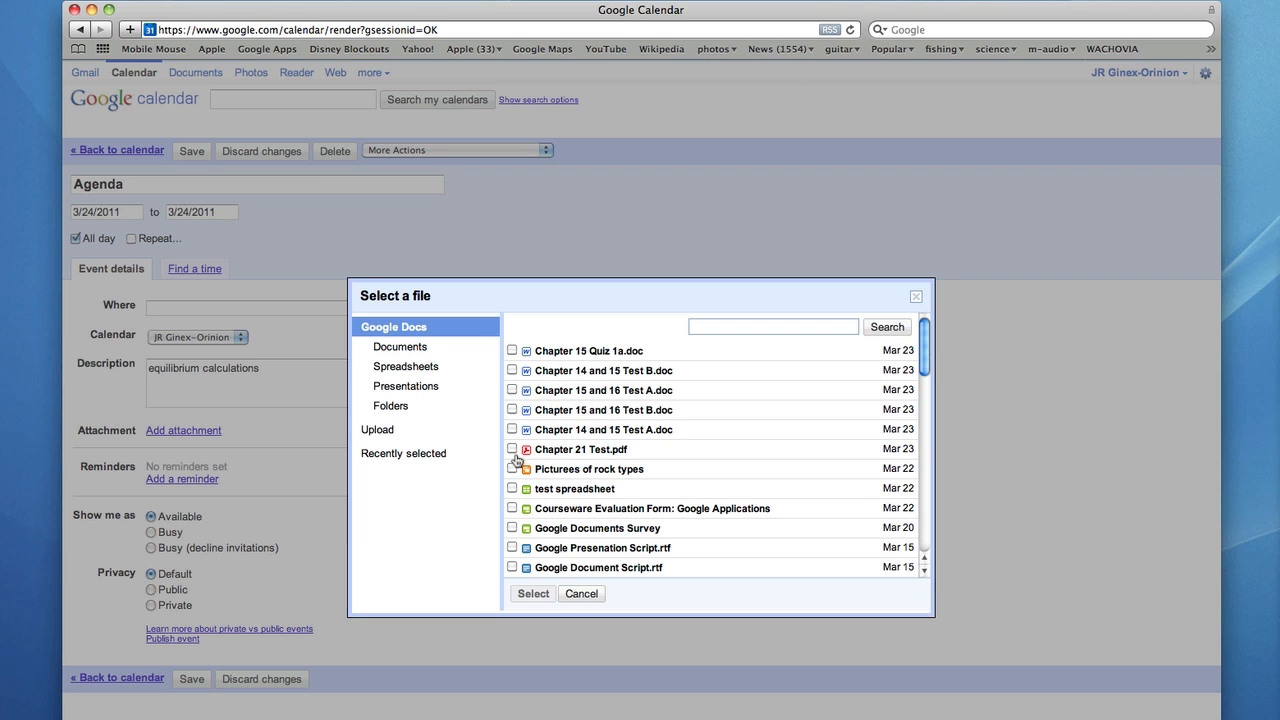
left_click(602, 548)
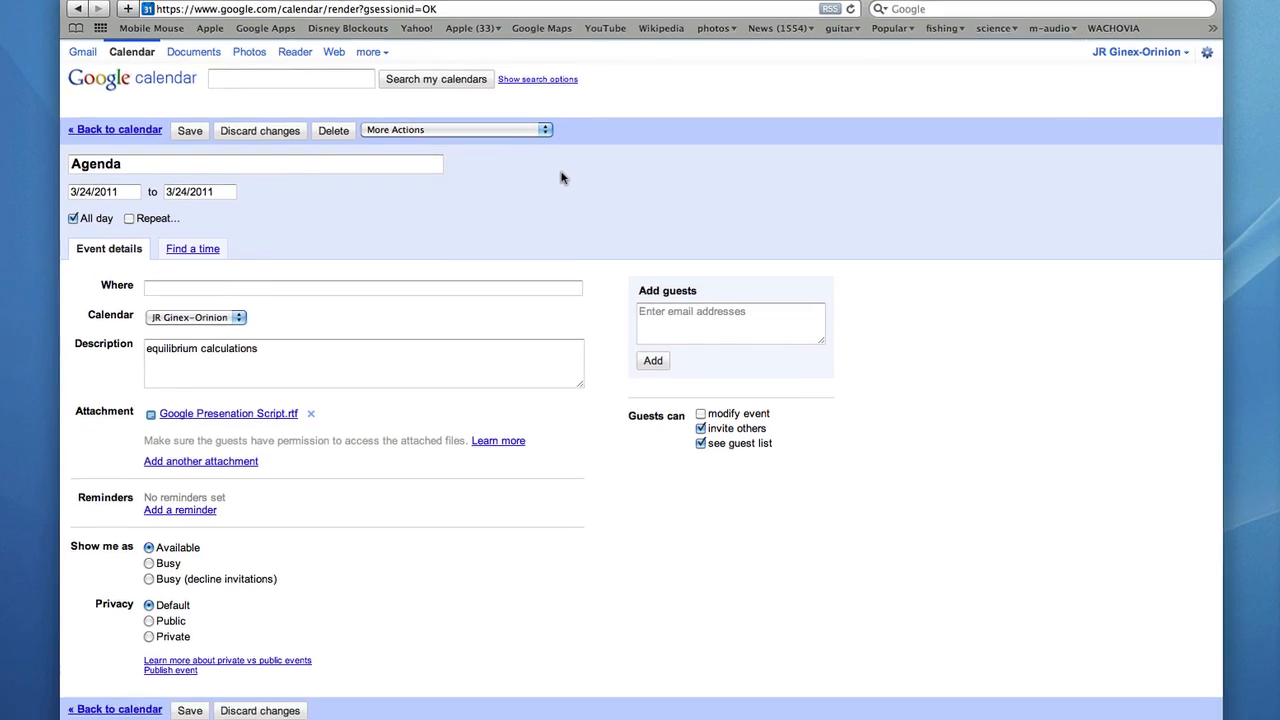
Step: Save the Agenda event and return to the Mar 20–26 week
scroll("down", 3)
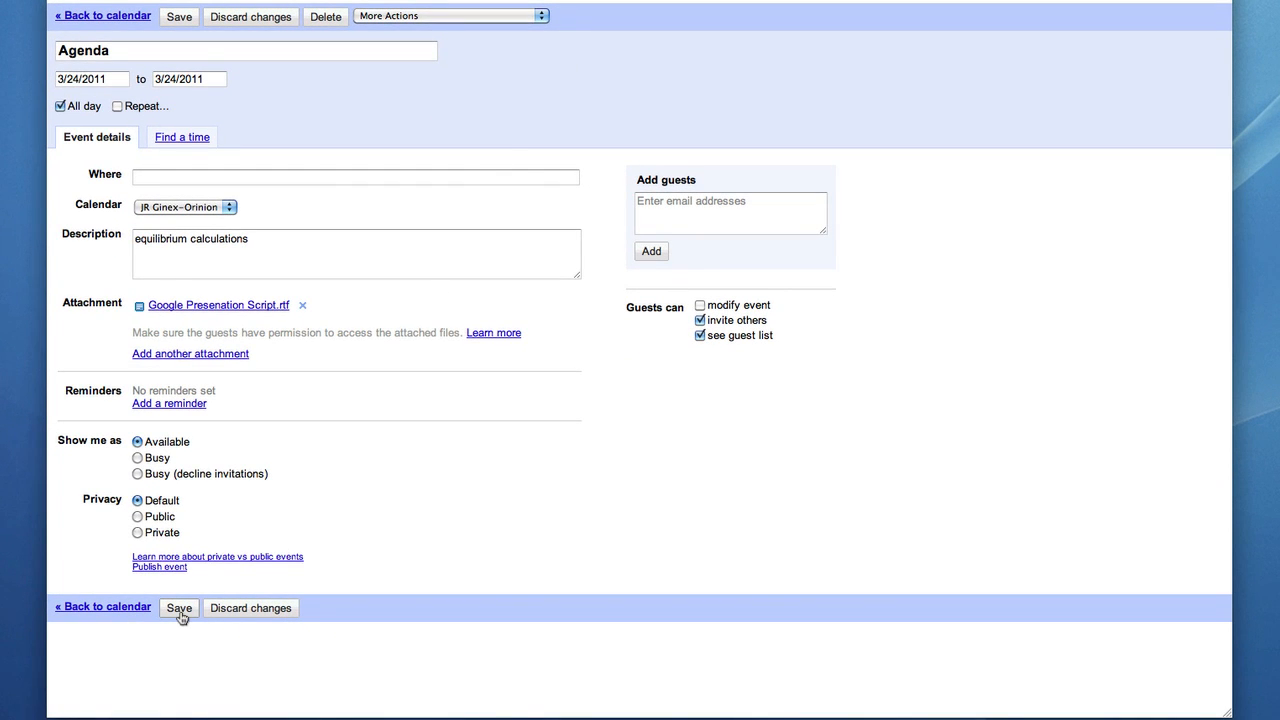
left_click(180, 608)
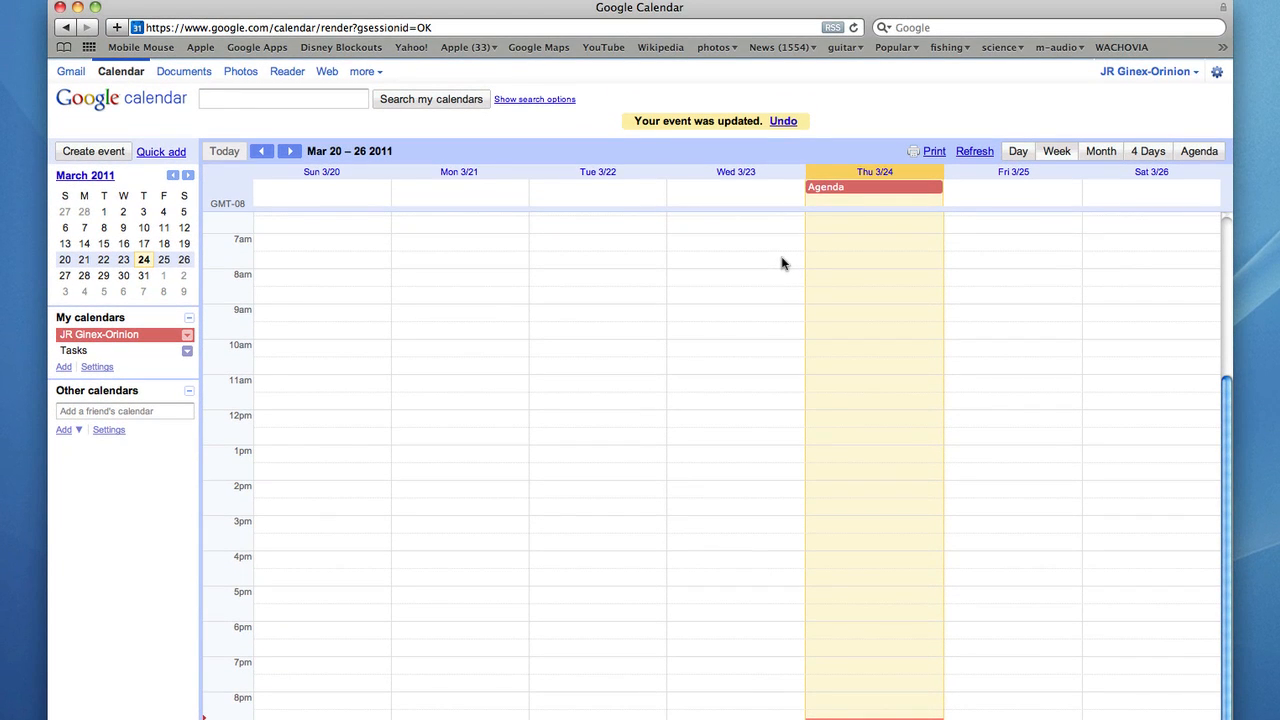
mouse_move(836, 262)
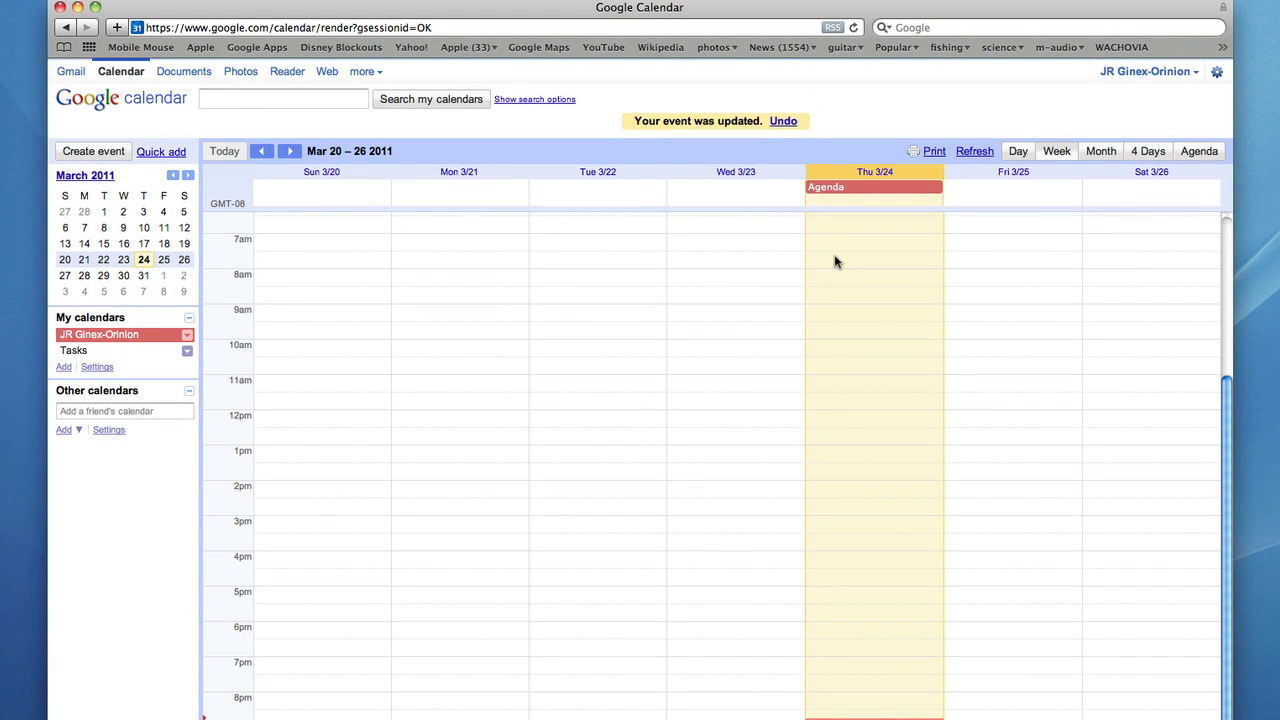